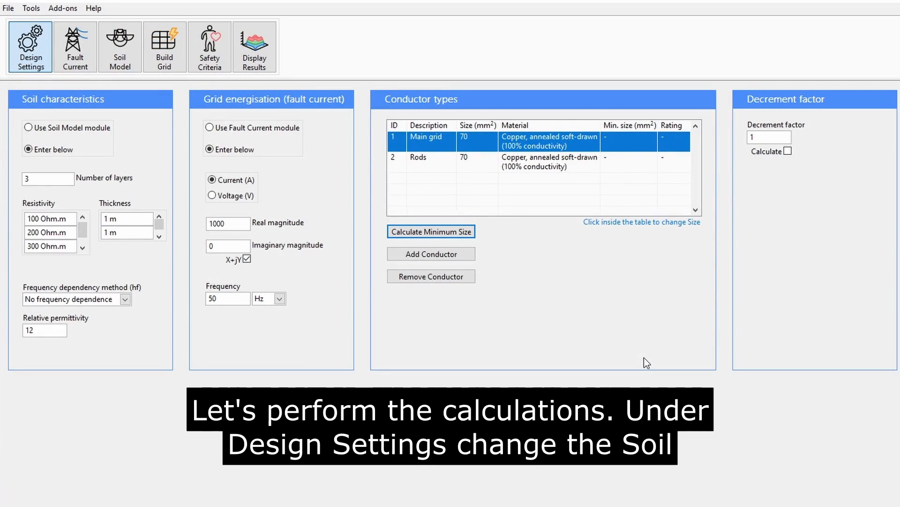
Take soil characteristics from the Soil Model module in Design Settings.
click(28, 126)
text(1908)
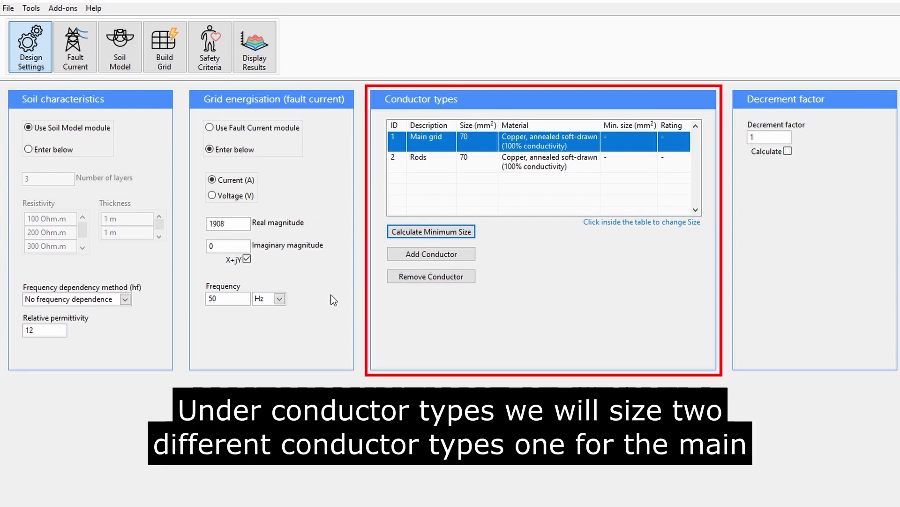
mouse_move(632, 280)
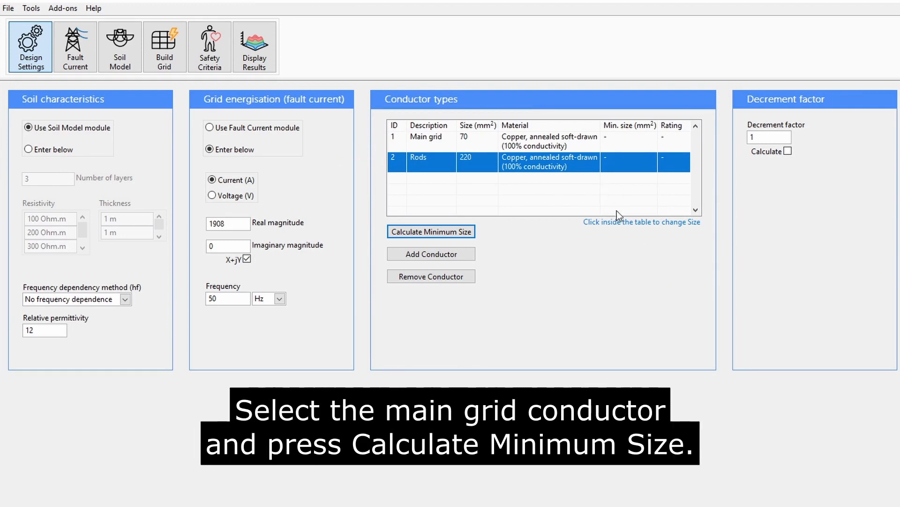
Size the main grid as hard-drawn copper, 6.814 kA, 0.5 s, 450 °C, computed X/R 16, and update to 22.85 mm².
click(425, 137)
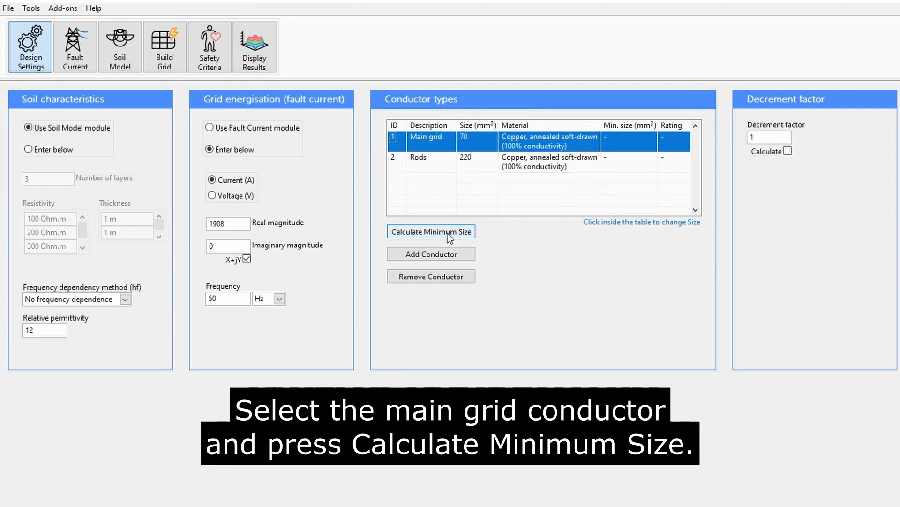
click(431, 231)
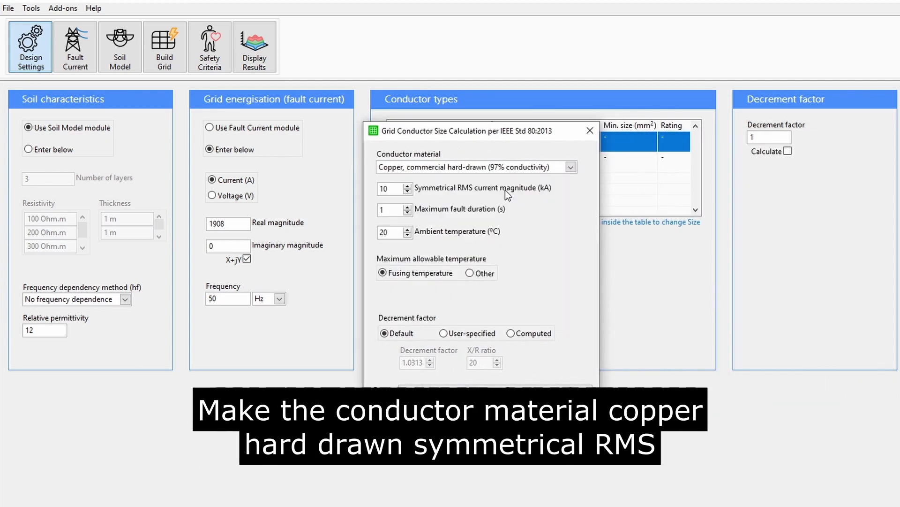
triple_click(388, 189)
text(6.814)
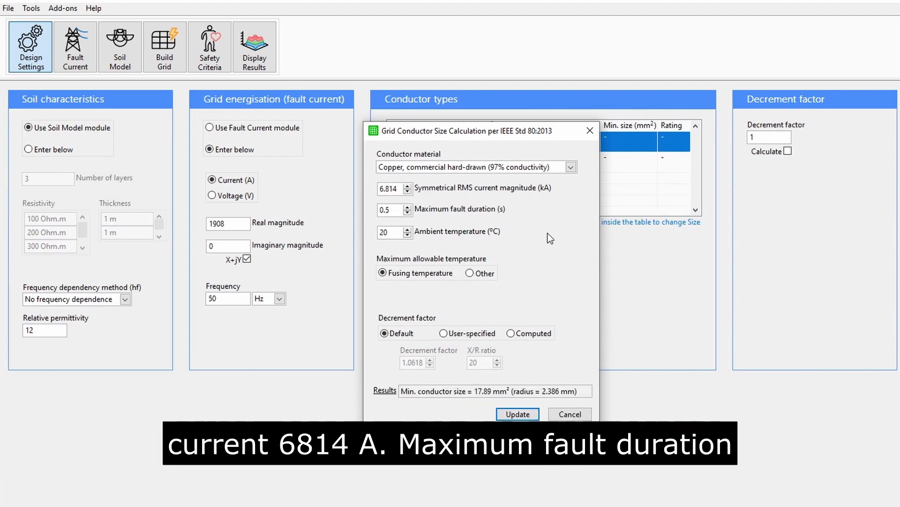
click(469, 273)
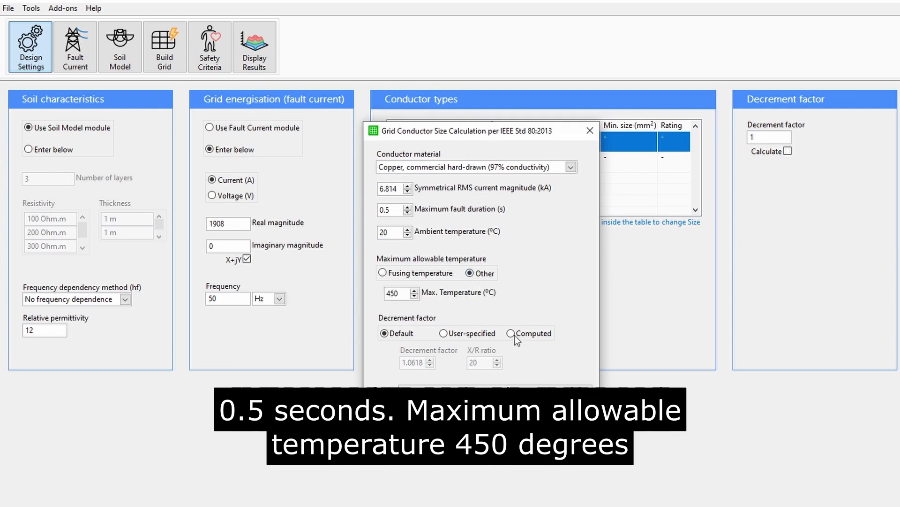
click(510, 333)
text(16)
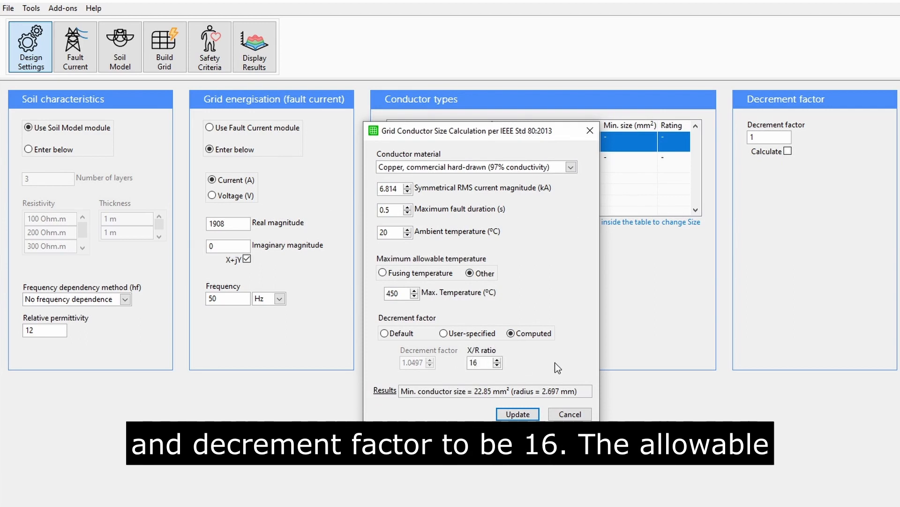
click(517, 414)
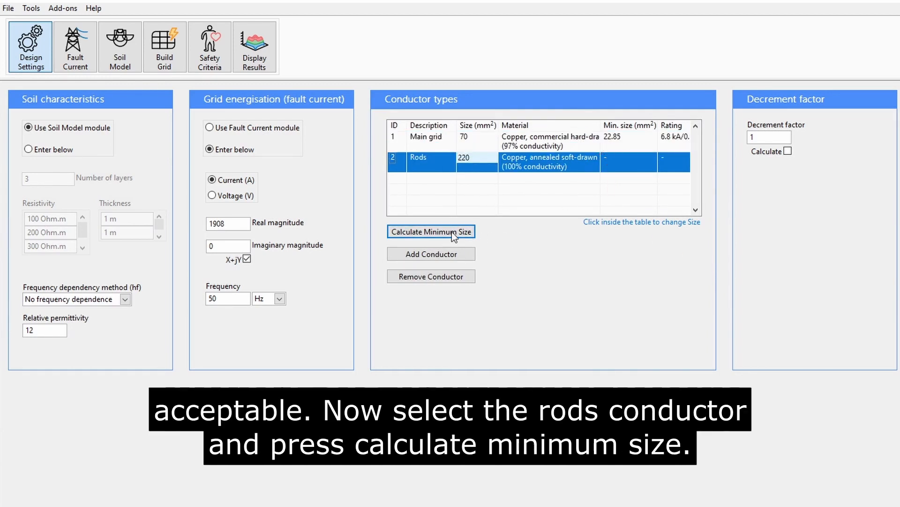
Size the rods as copper-clad steel, 0.5 s, 450 °C, computed X/R 16, and update to 47.38 mm².
click(431, 231)
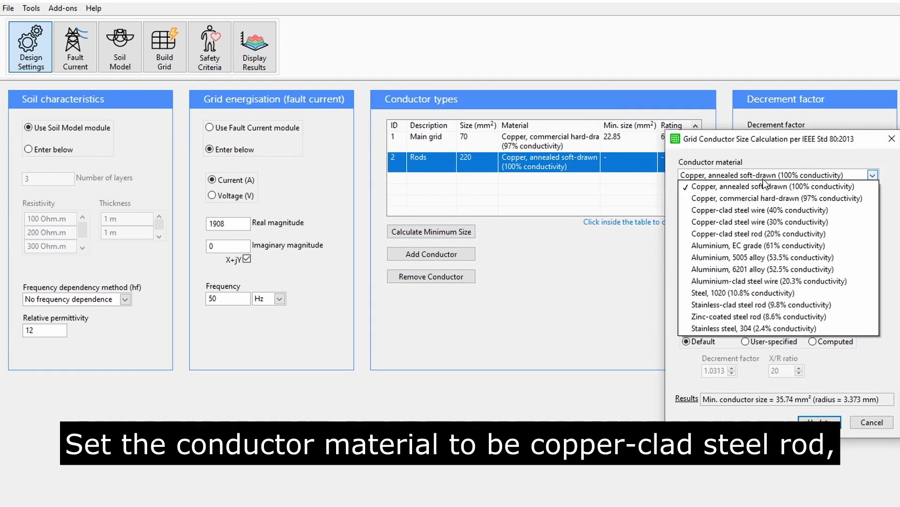
click(759, 233)
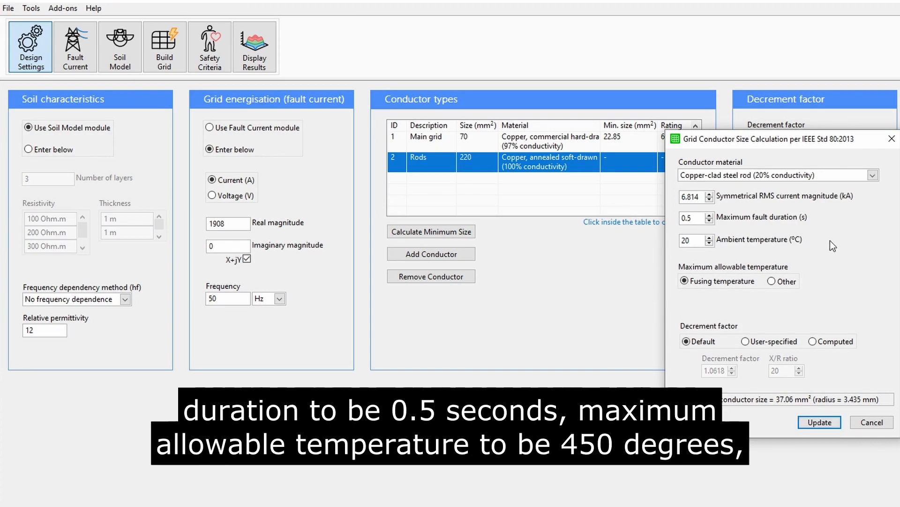
click(772, 281)
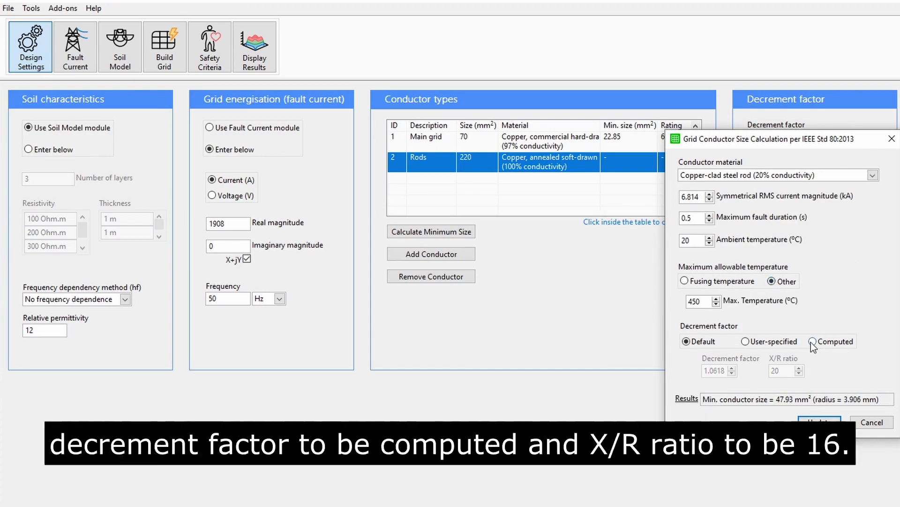
click(813, 341)
text(16)
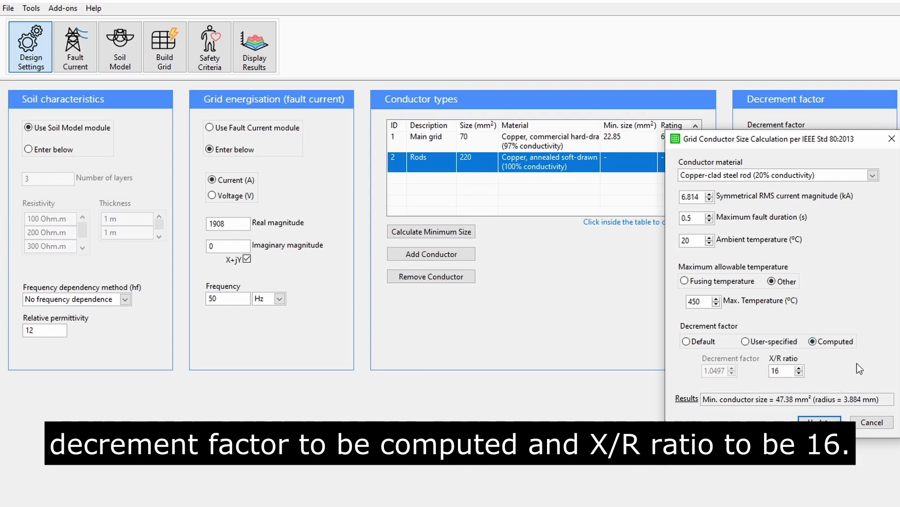
click(819, 421)
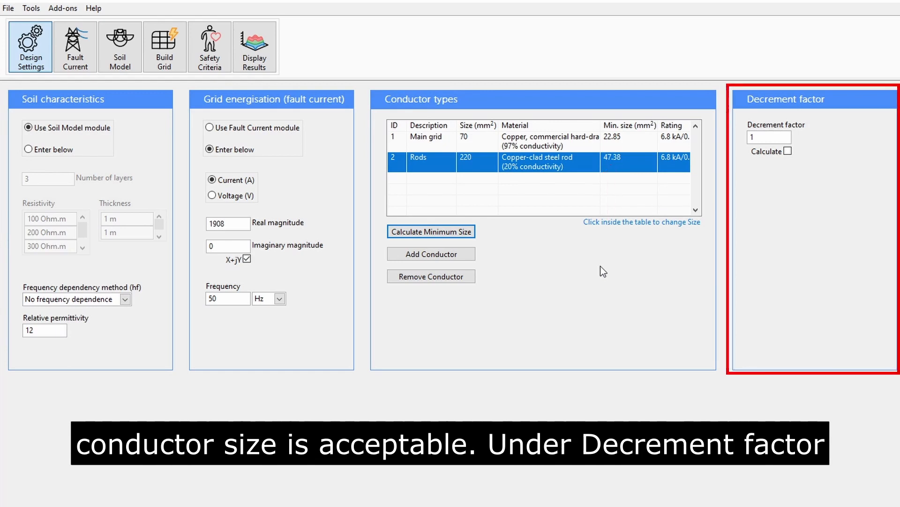
Calculate the decrement factor from X/R ratio 3 and 0.5 s clearing time, giving 1.01.
click(787, 152)
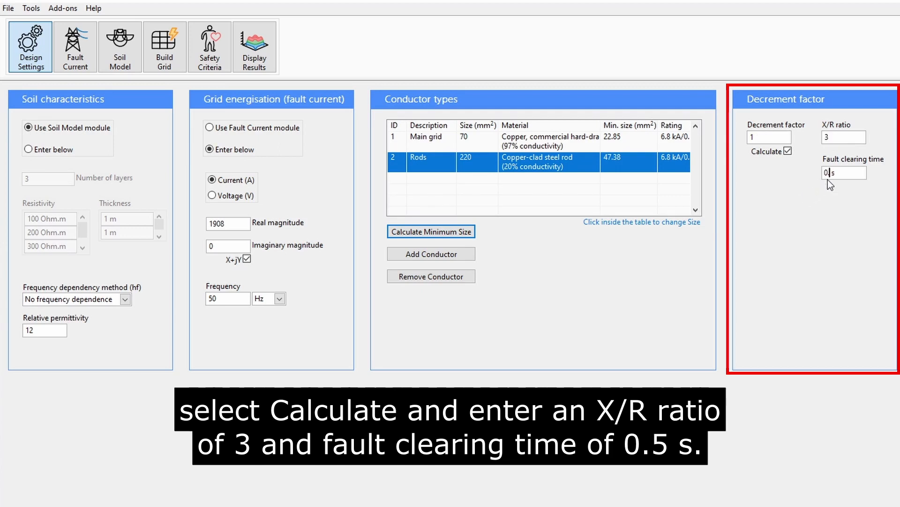
text(0.5)
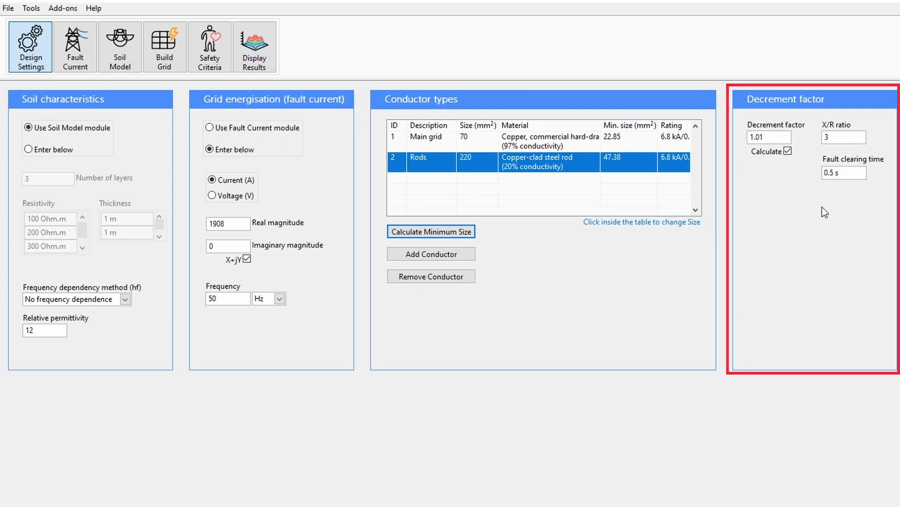
click(119, 45)
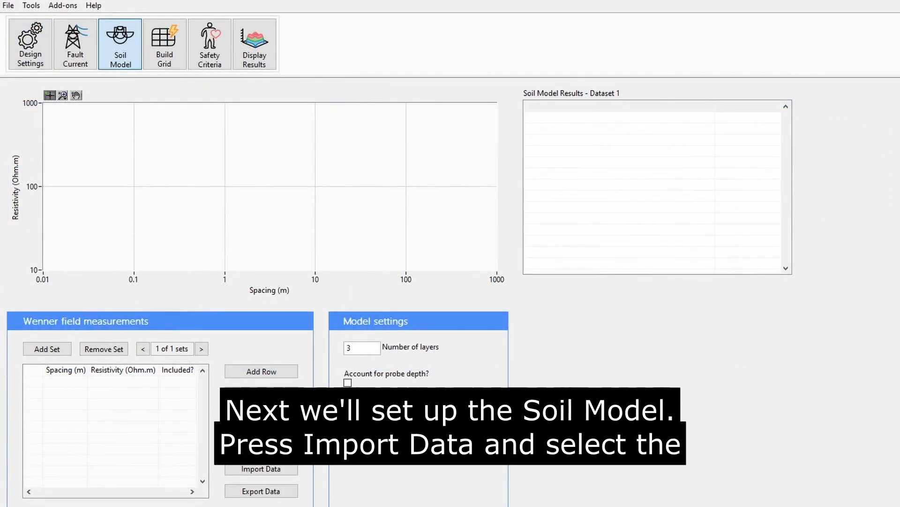
Import the resistivity spreadsheet and fit a three-layer soil model (93.13, 277.08, 475.34 Ω·m).
click(261, 469)
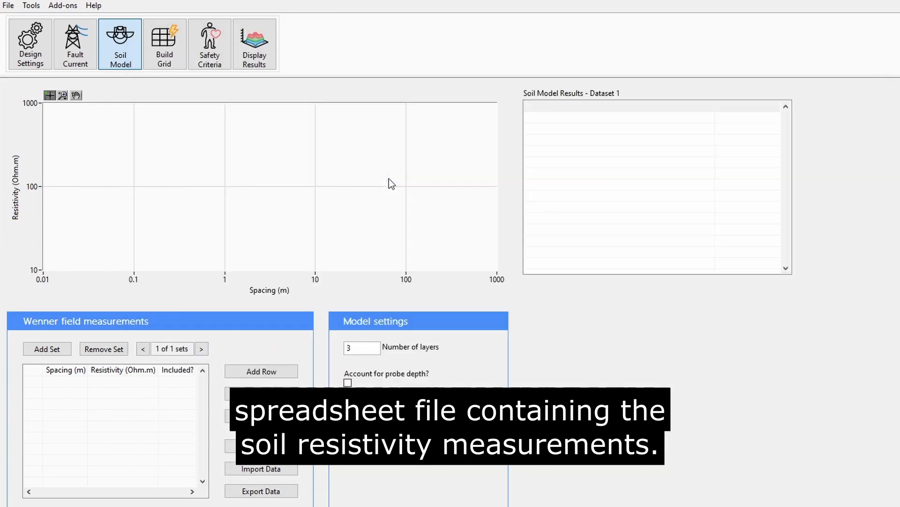
click(260, 469)
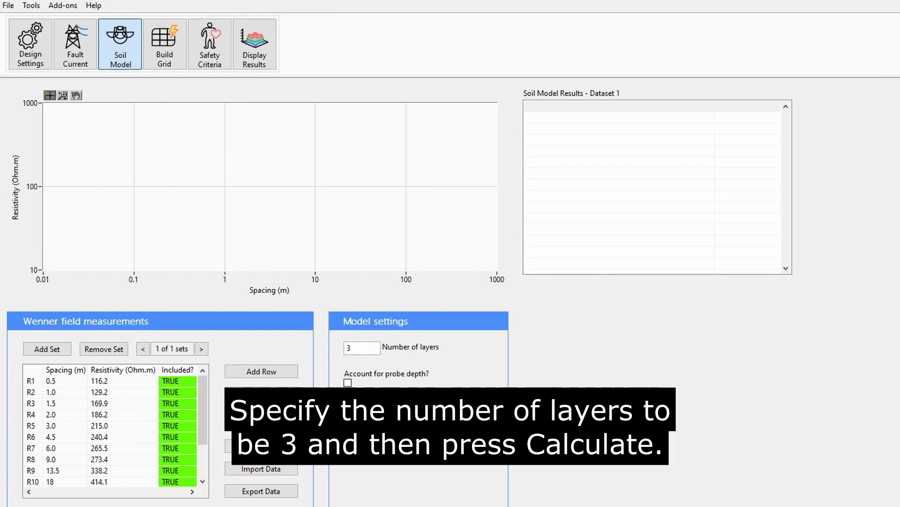
click(261, 416)
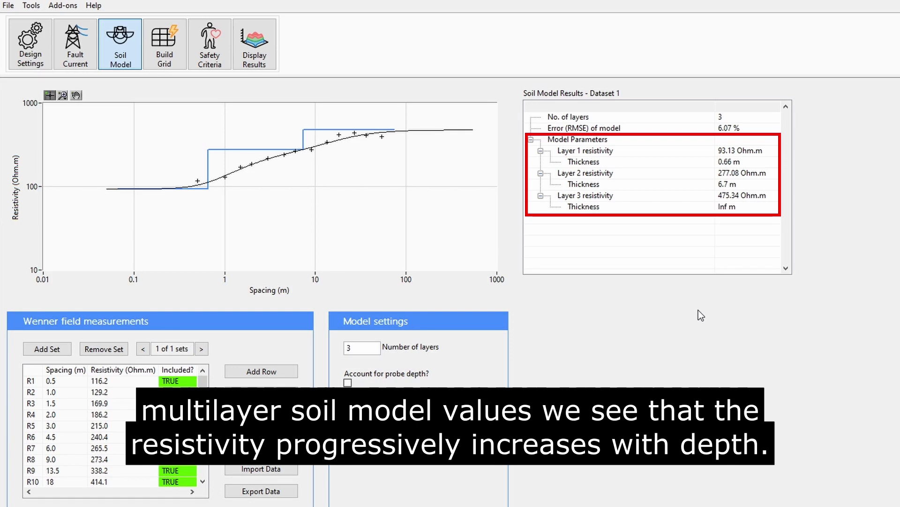
click(165, 44)
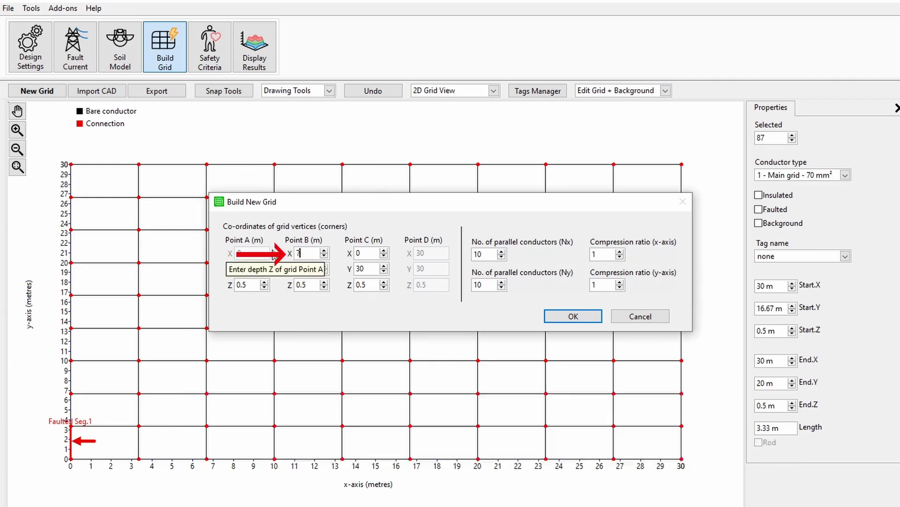
Create a new 70 m by 105 m grid with Nx 11 and Ny 16 conductors.
text(0)
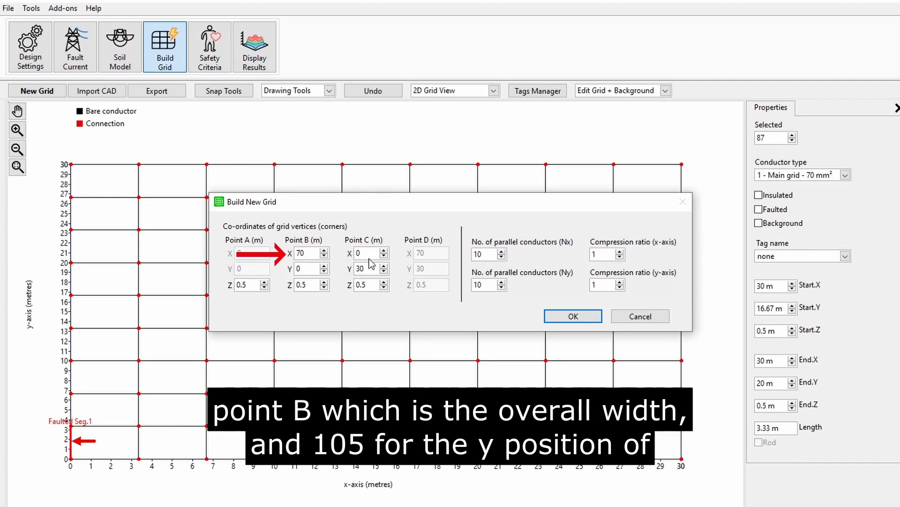
text(105)
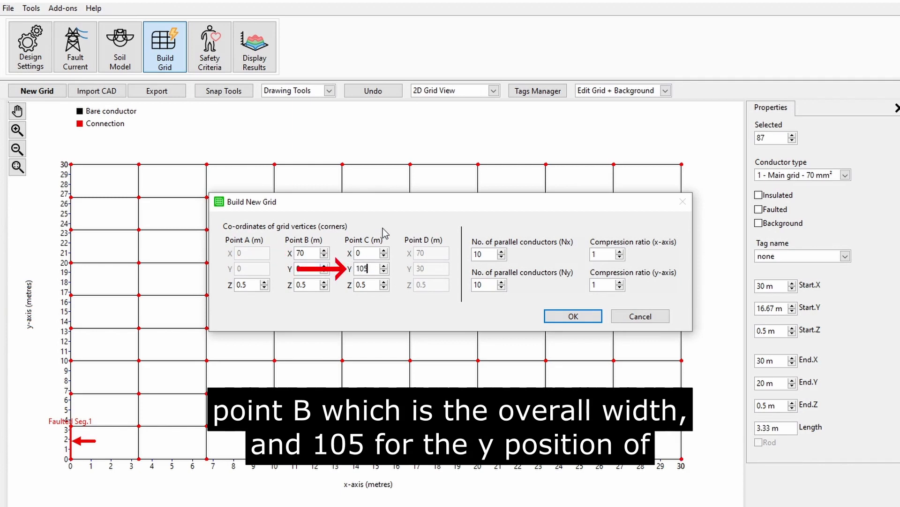
text(105)
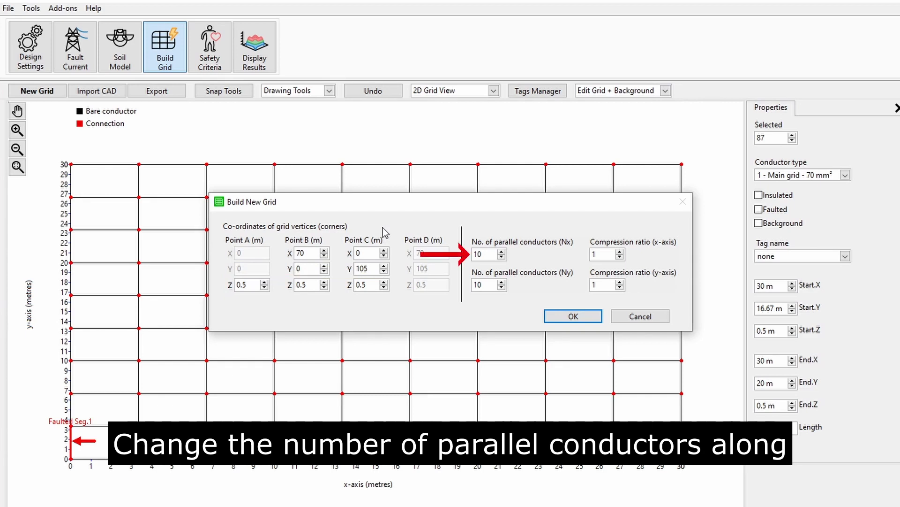
click(502, 251)
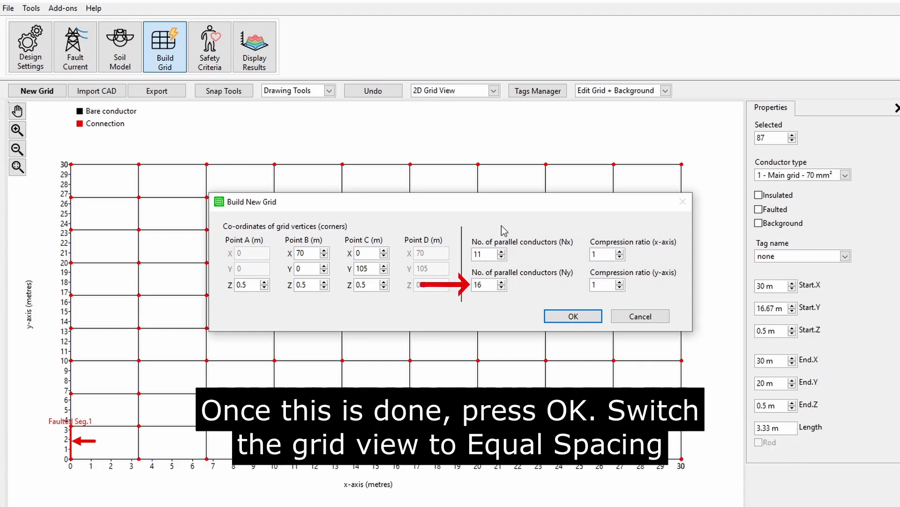
click(572, 316)
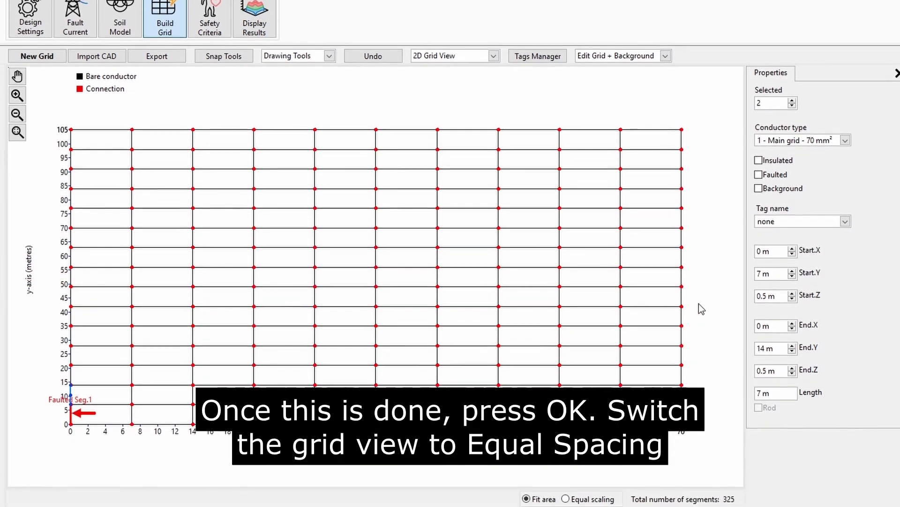
With equal scaling, delete the upper-right conductor block and mark segment 190 as faulted.
click(566, 498)
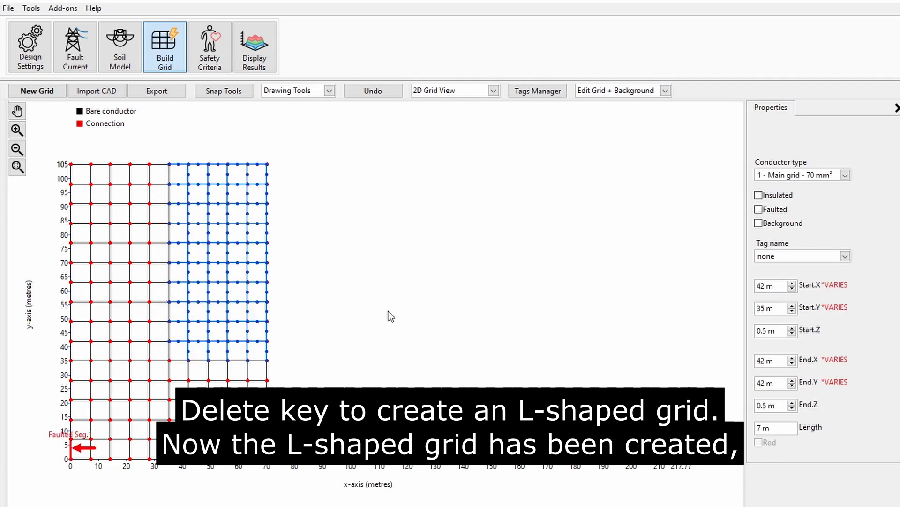
key(Delete)
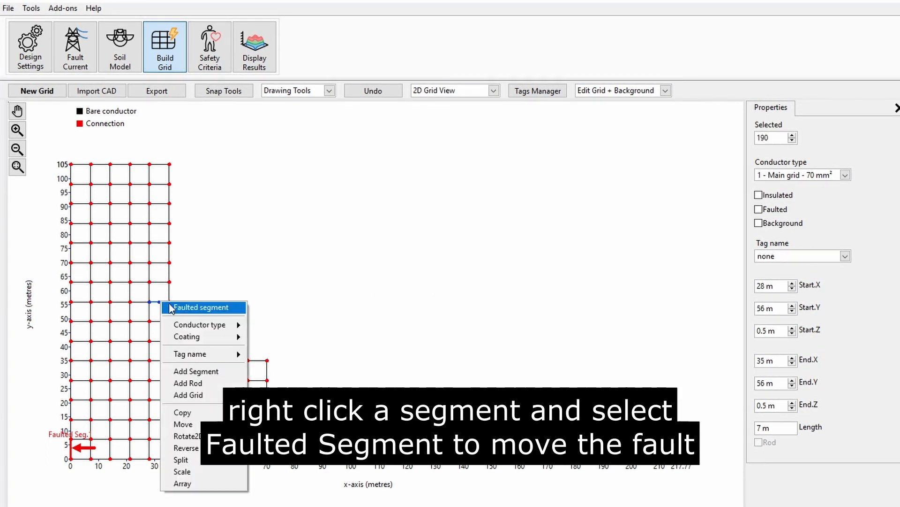
click(200, 307)
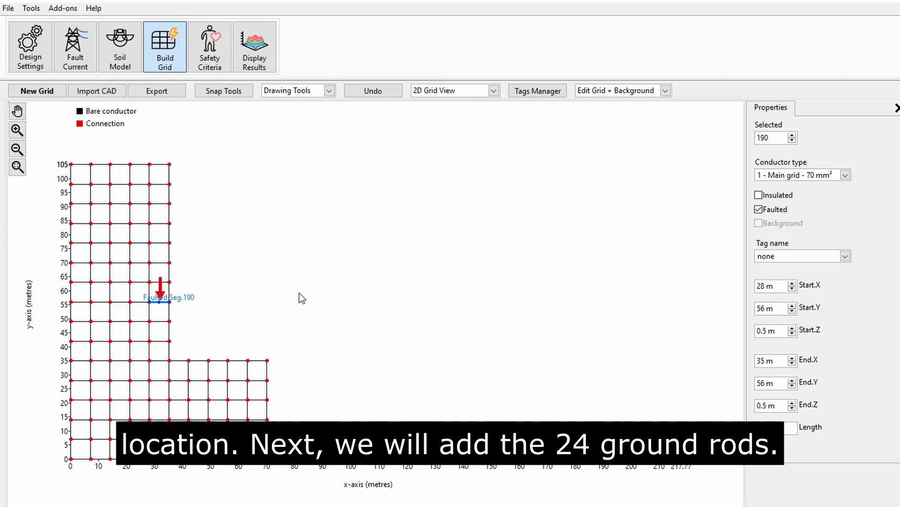
mouse_move(310, 289)
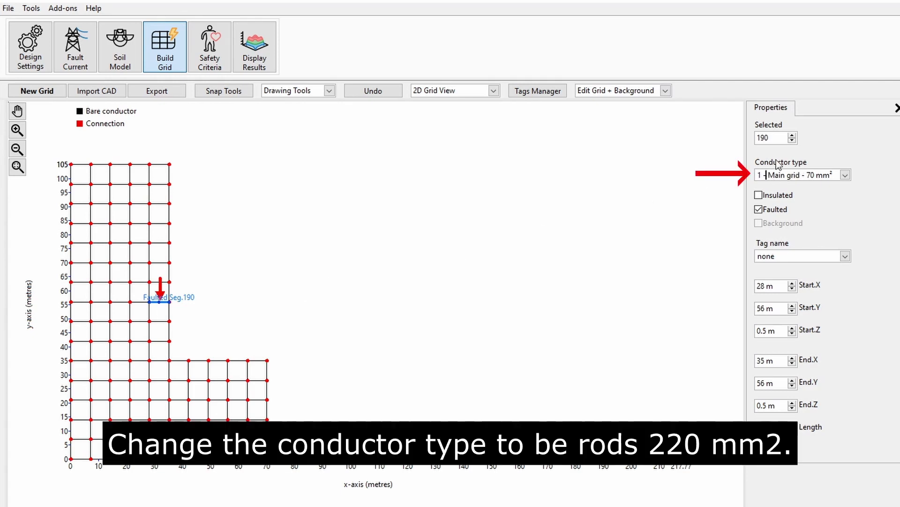
Place 7 m, 220 mm² vertical rods at points around the grid edges.
click(266, 370)
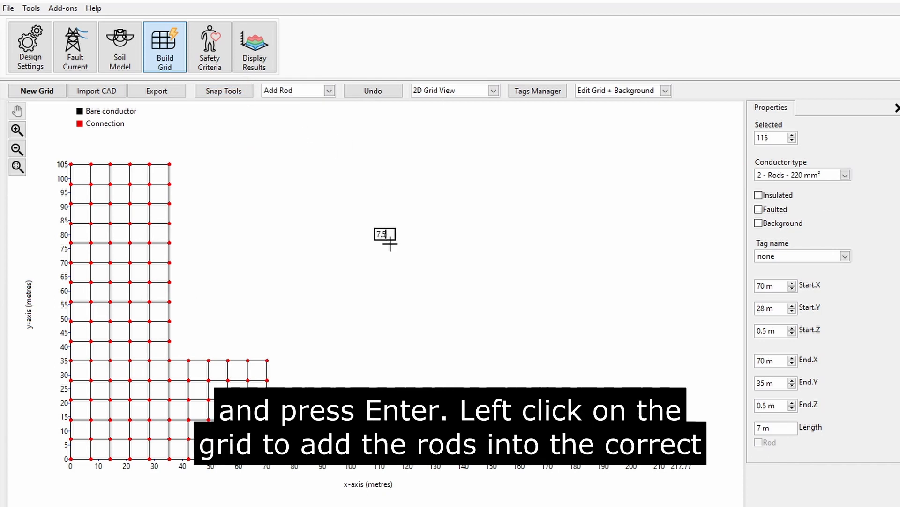
mouse_move(148, 233)
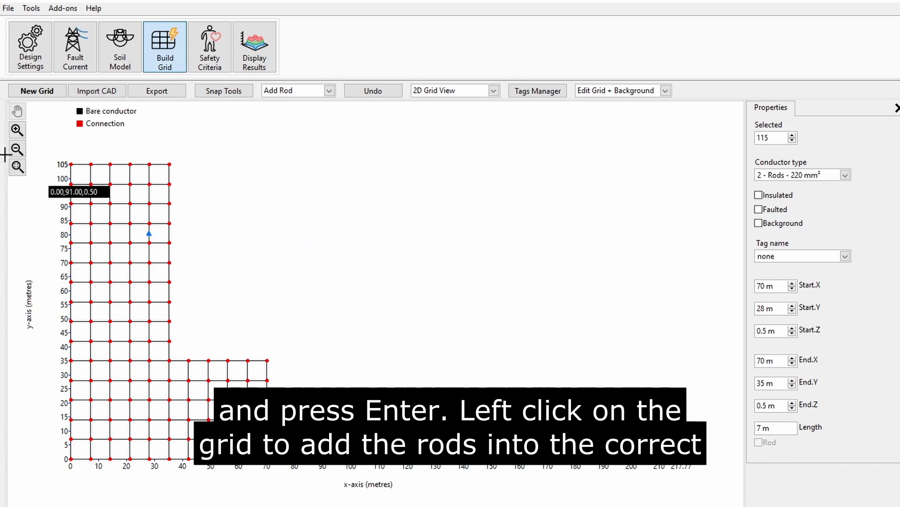
click(109, 165)
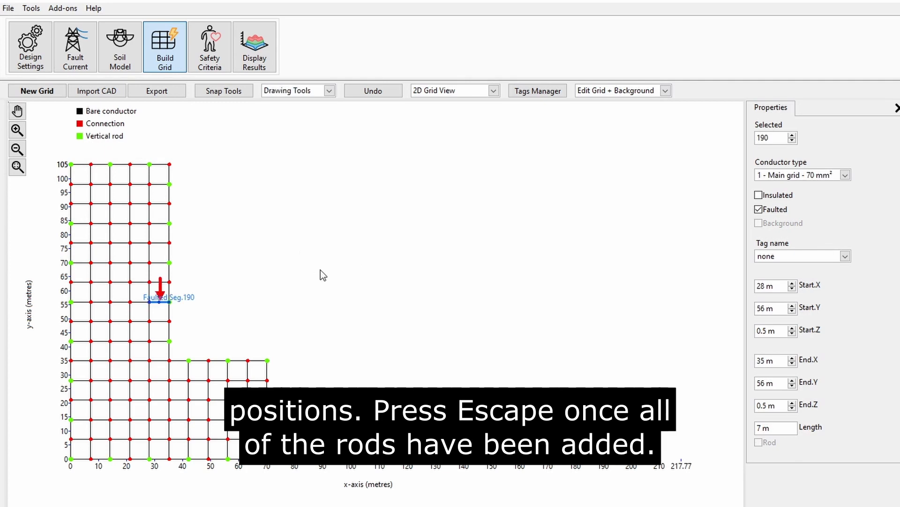
click(209, 47)
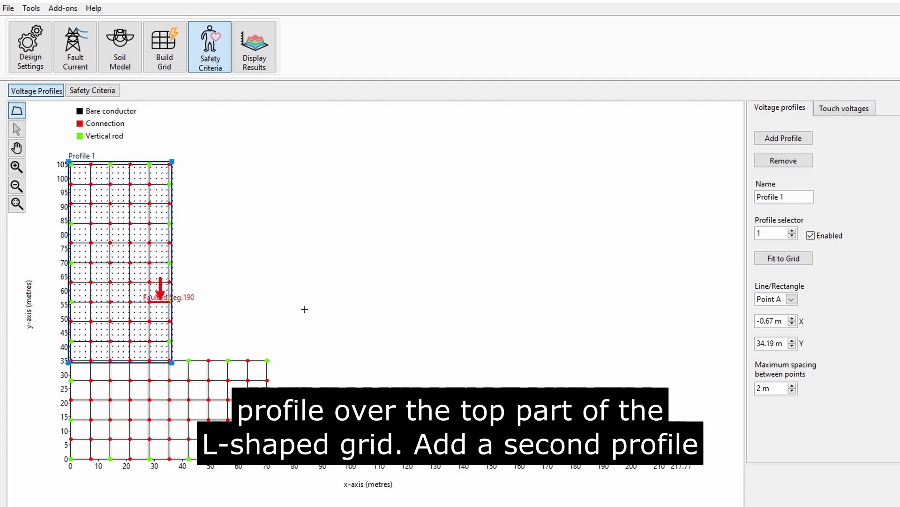
Add rectangular Profile 2 over the bottom part of the L-shaped grid.
click(783, 138)
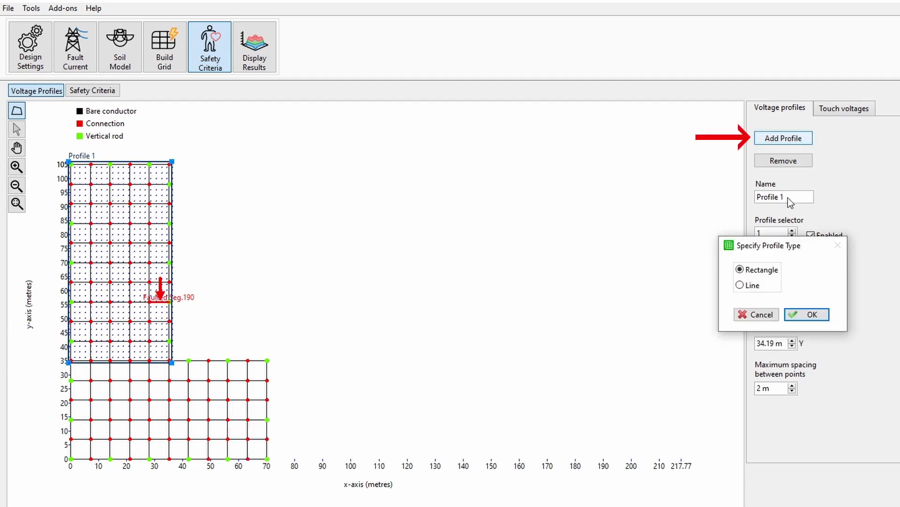
click(807, 314)
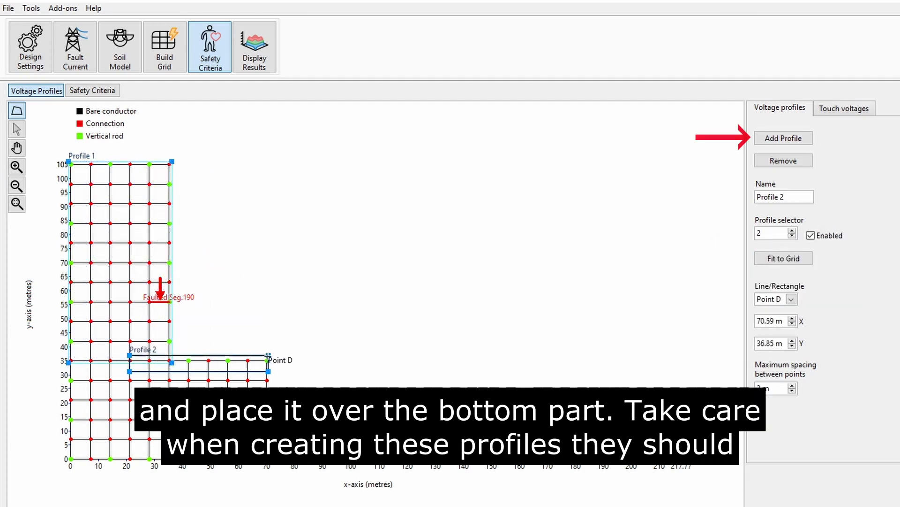
click(773, 298)
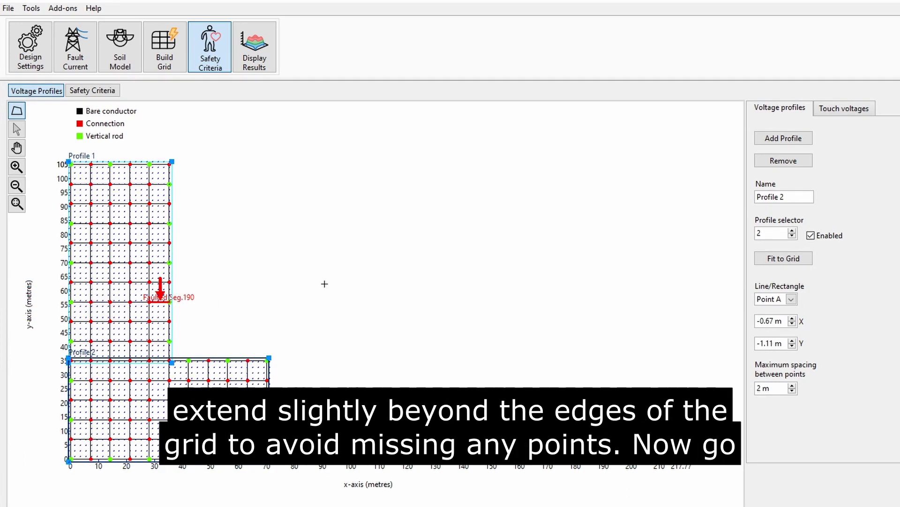
click(93, 90)
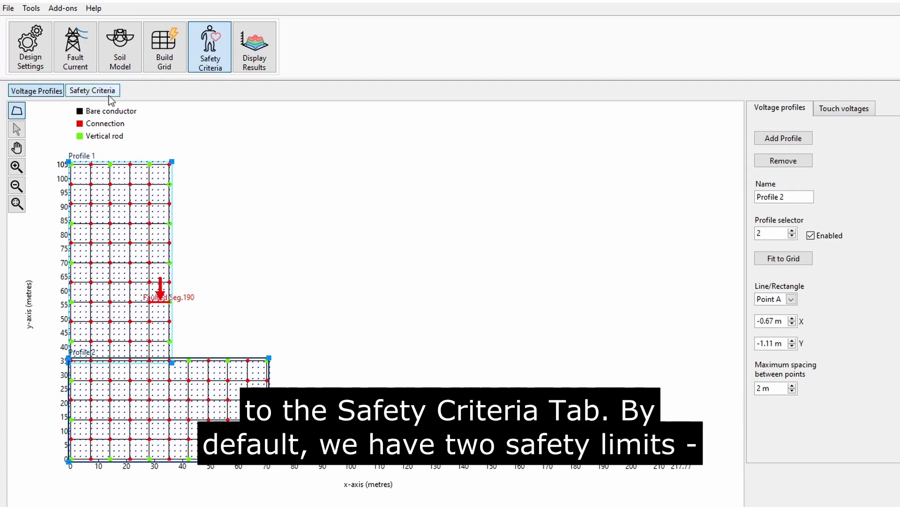
Tick a 3000 Ω·m, 0.1 m surface layer for both touch (816.59 V) and step (2976.81 V) limits.
click(92, 90)
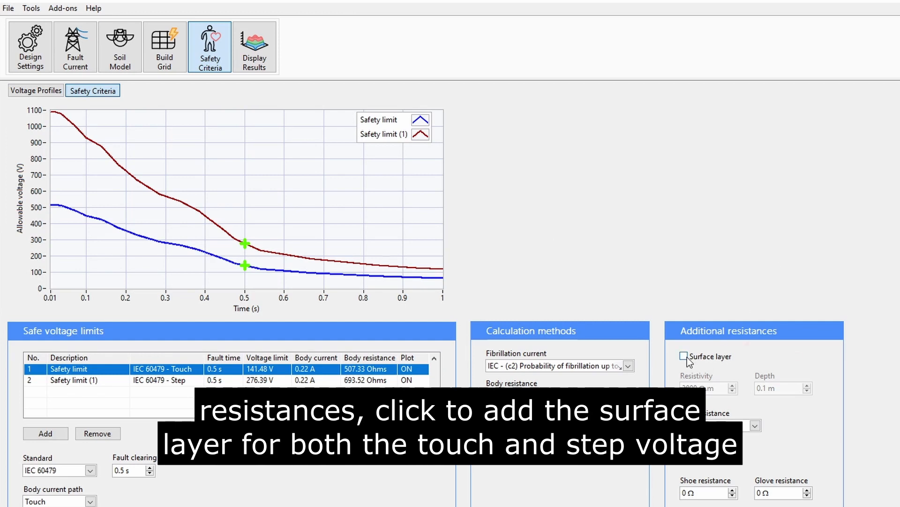
click(684, 356)
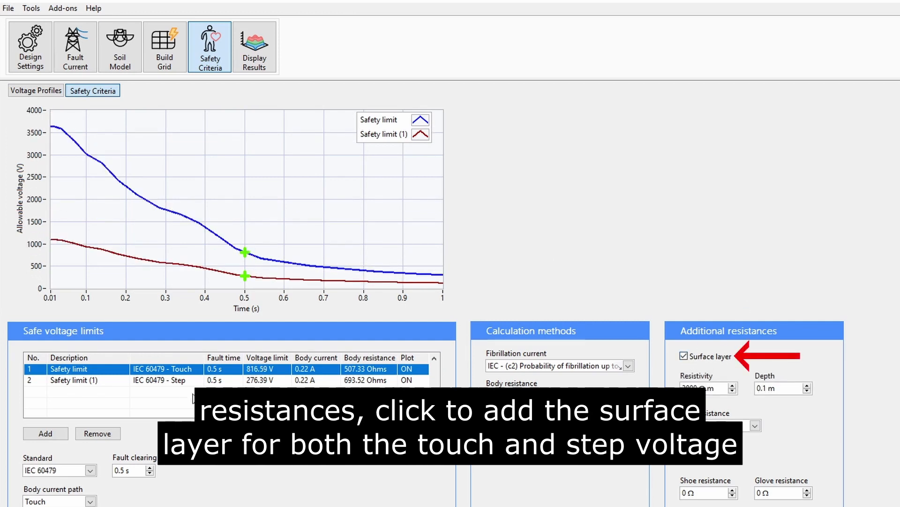
click(684, 356)
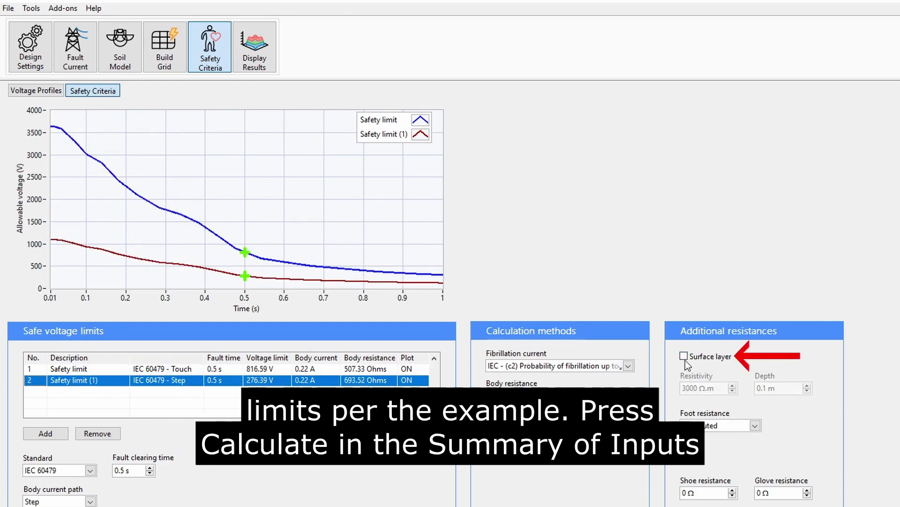
click(684, 356)
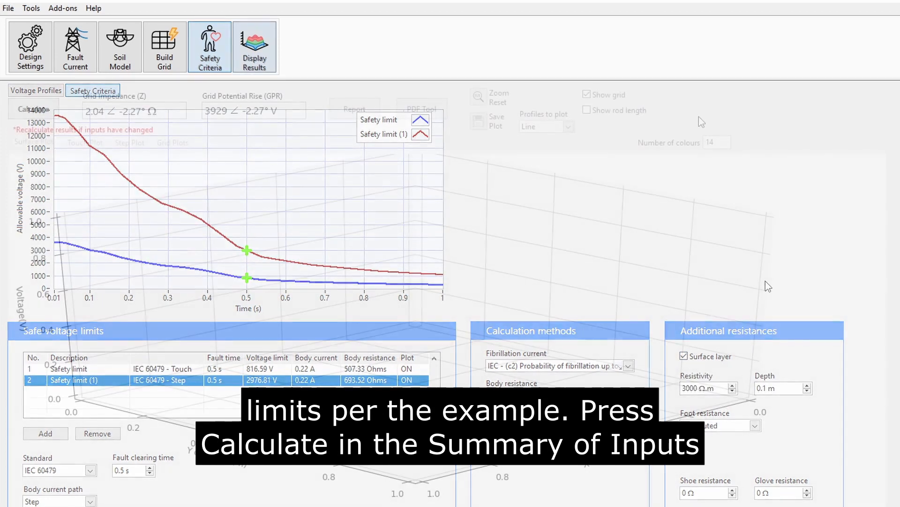
Run the calculation with step potentials enabled, giving grid impedance 2.041 Ω and GPR 3932 V.
click(254, 47)
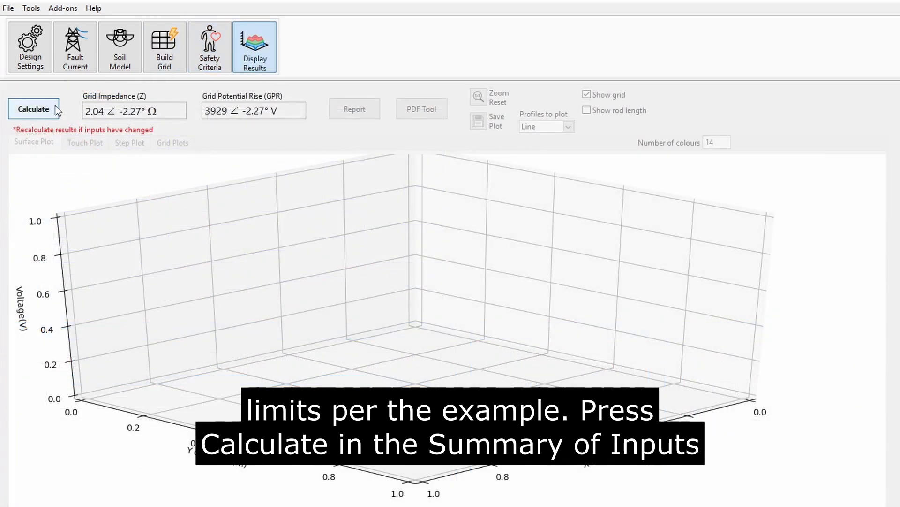
click(34, 109)
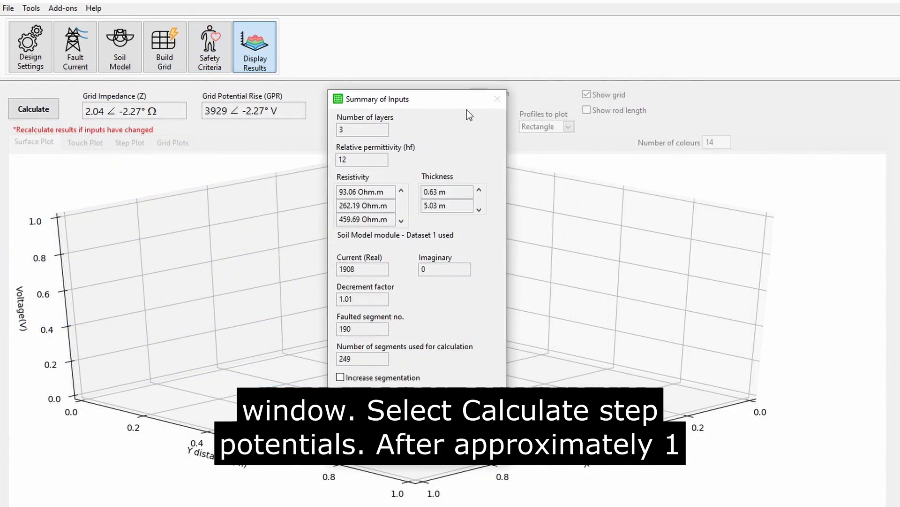
click(497, 99)
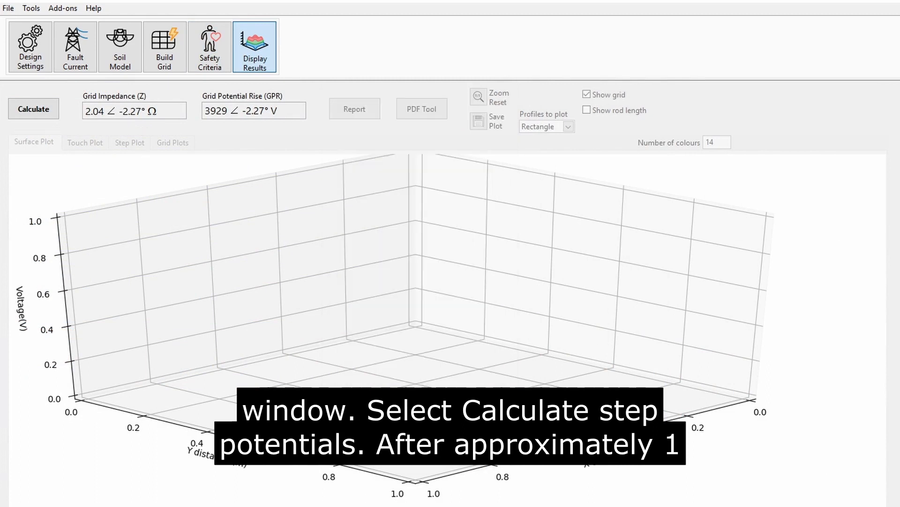
click(34, 109)
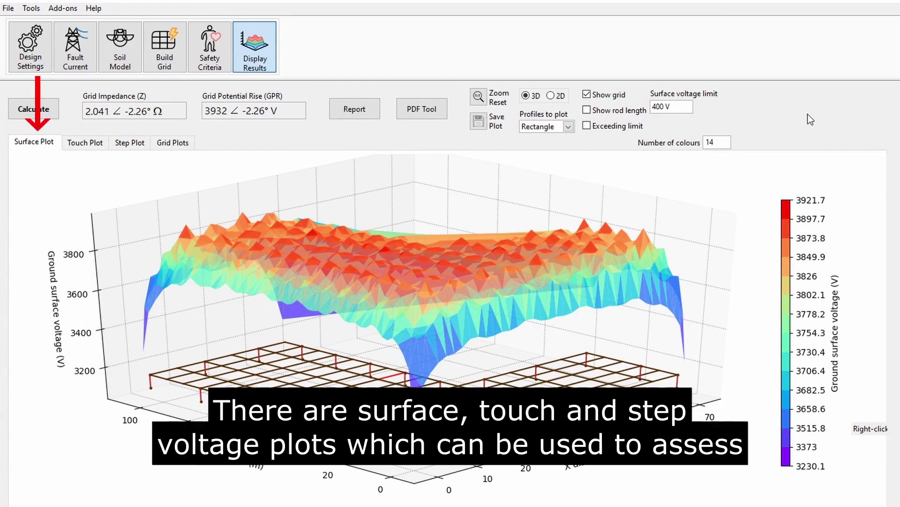
click(129, 143)
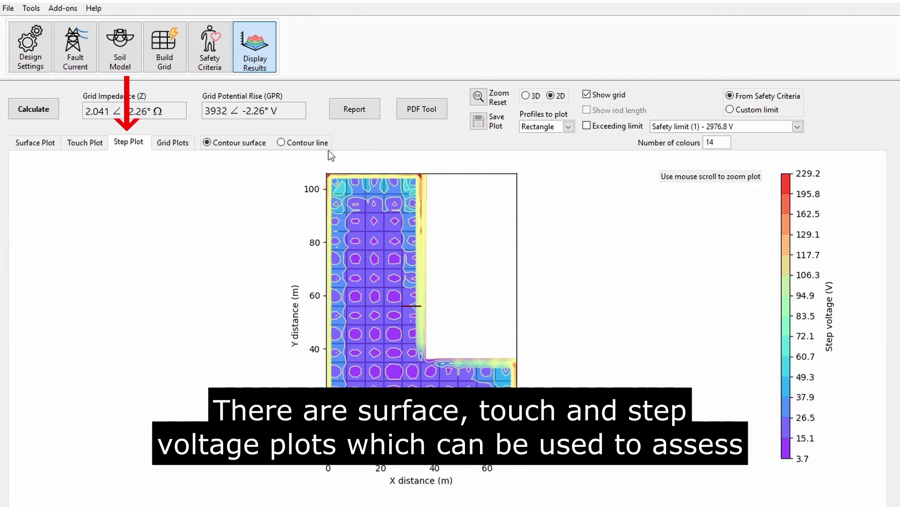
click(172, 142)
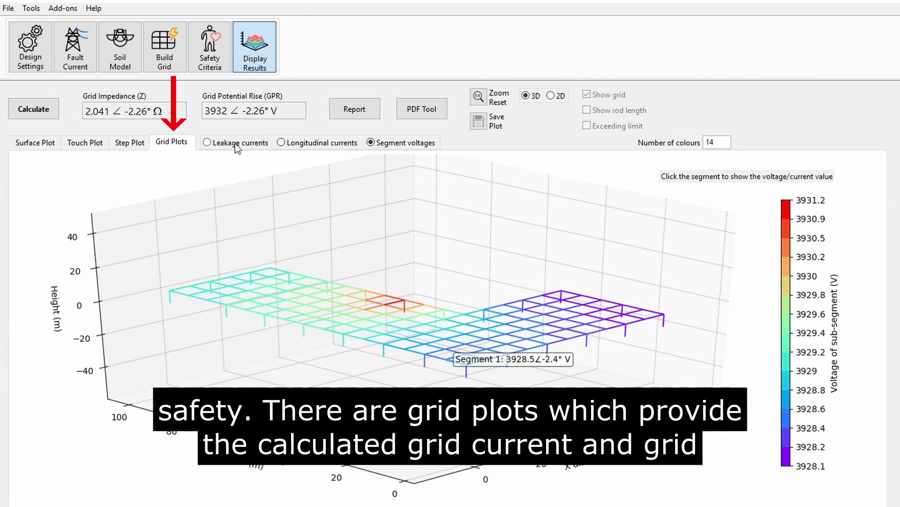
click(207, 142)
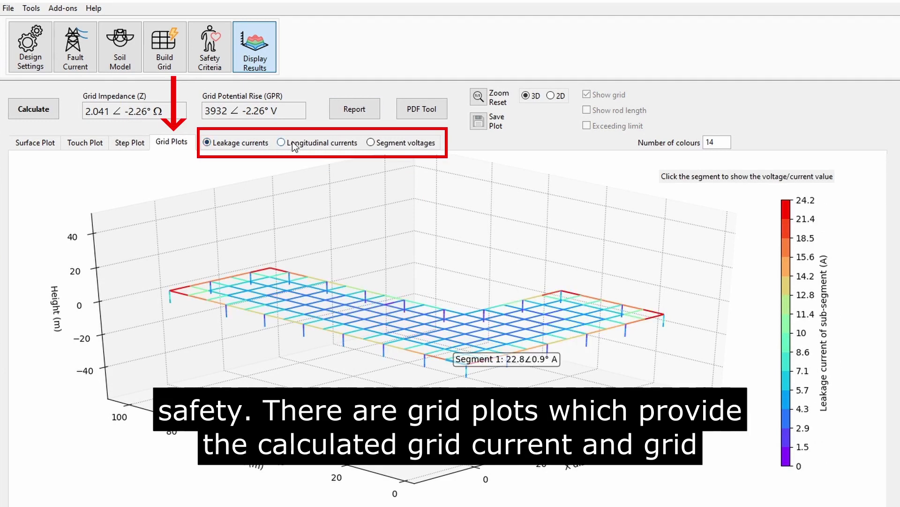
click(280, 142)
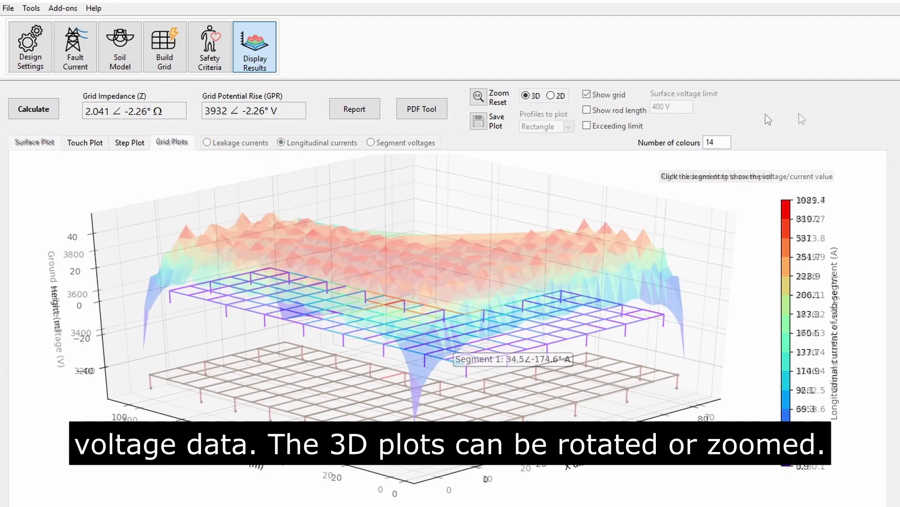
click(34, 141)
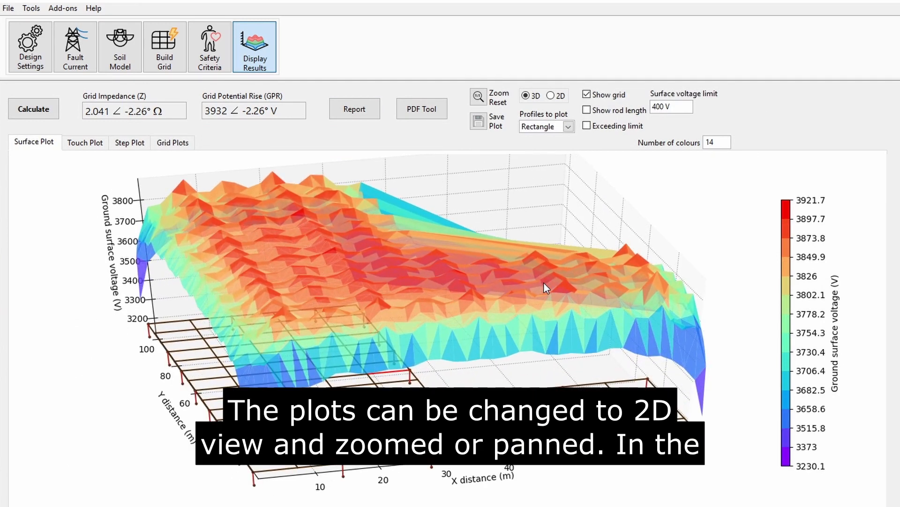
Check the surface plot in 2D, highlight touch-voltage limit exceedance, and return to the 3D surface plot.
click(551, 96)
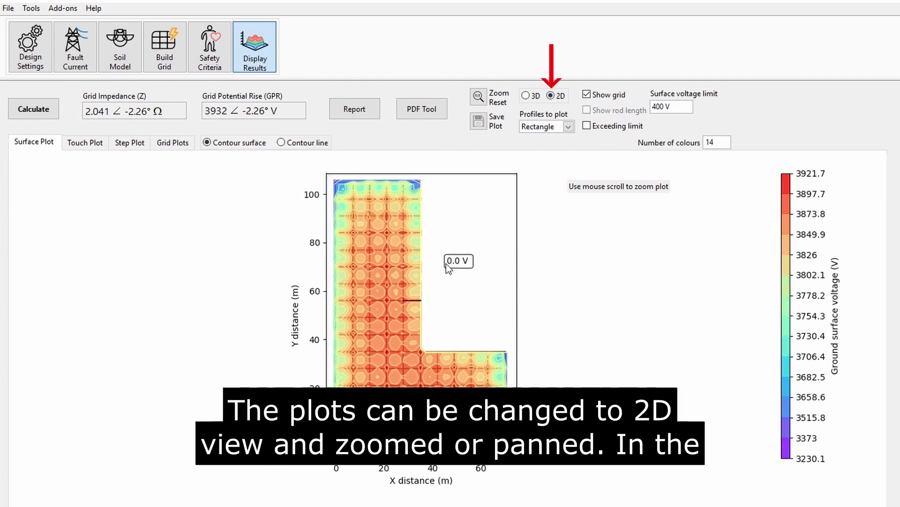
click(83, 141)
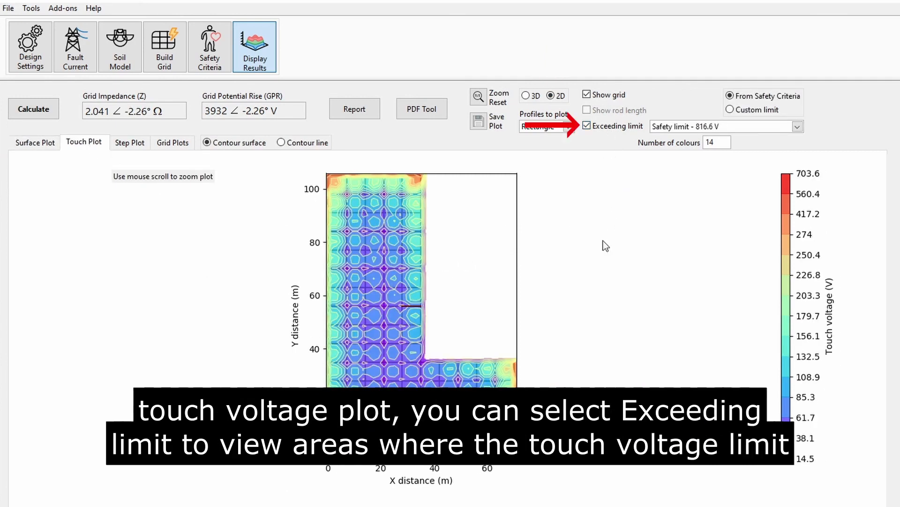
click(587, 126)
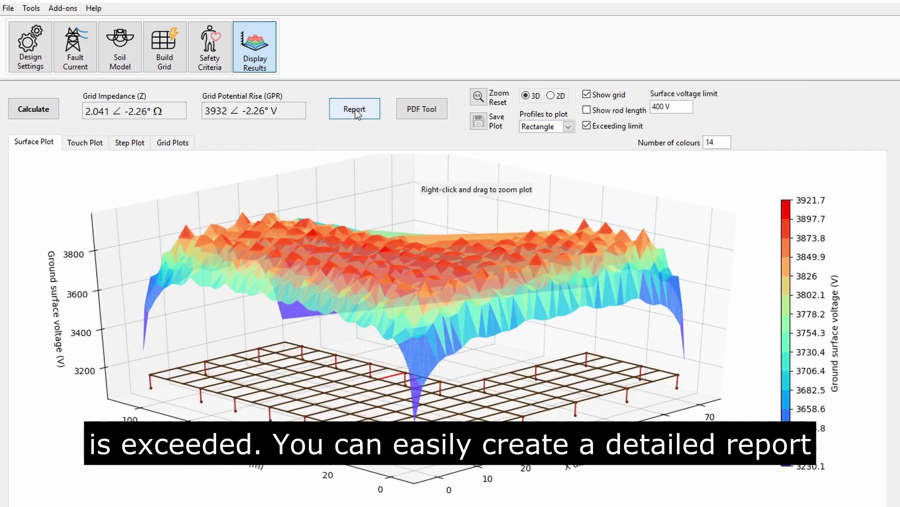
Review and cancel the Report Options, then list the add-on modules showing Lightning Protection Module.
click(354, 109)
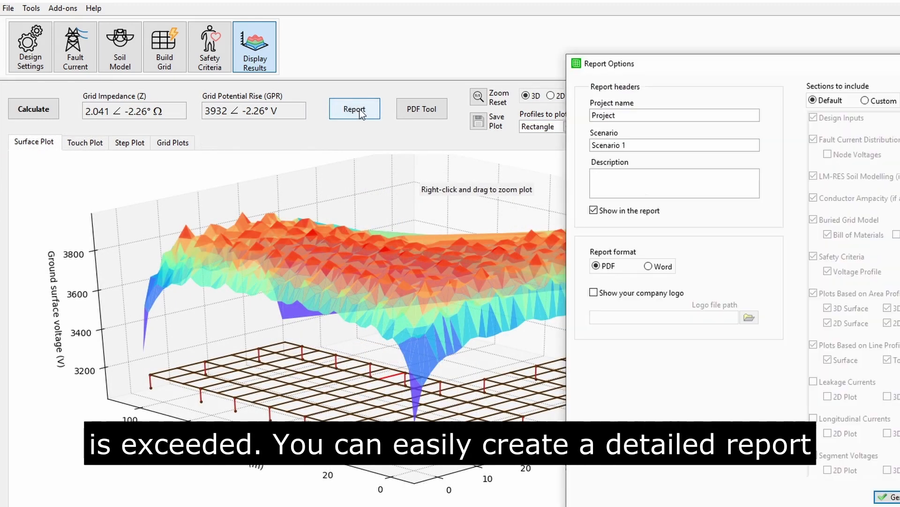
click(355, 109)
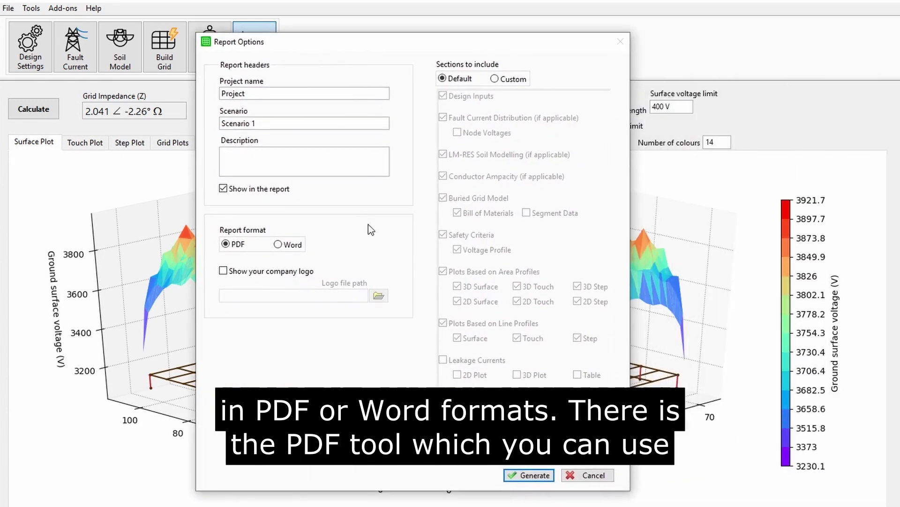
click(587, 475)
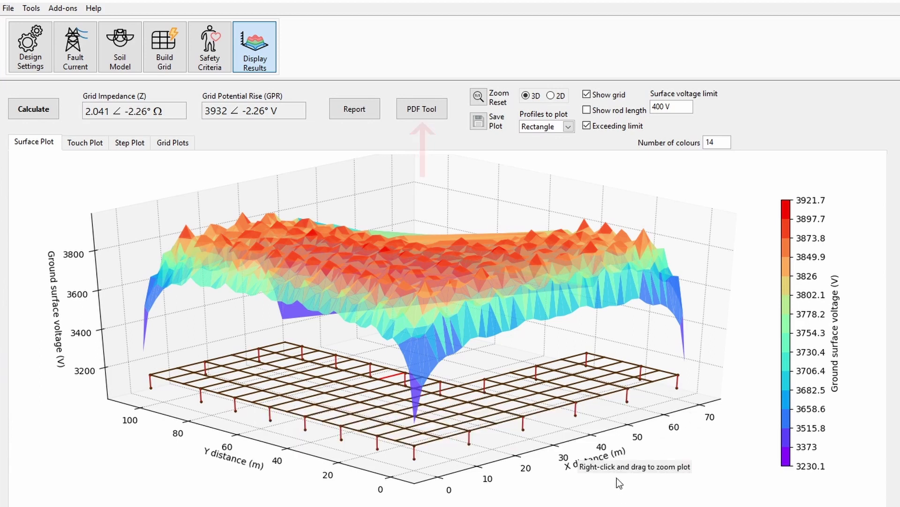
click(63, 8)
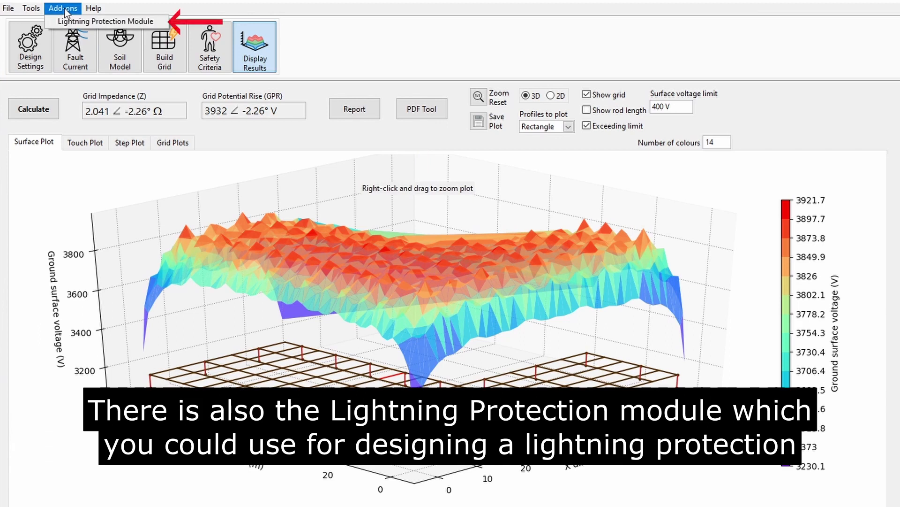